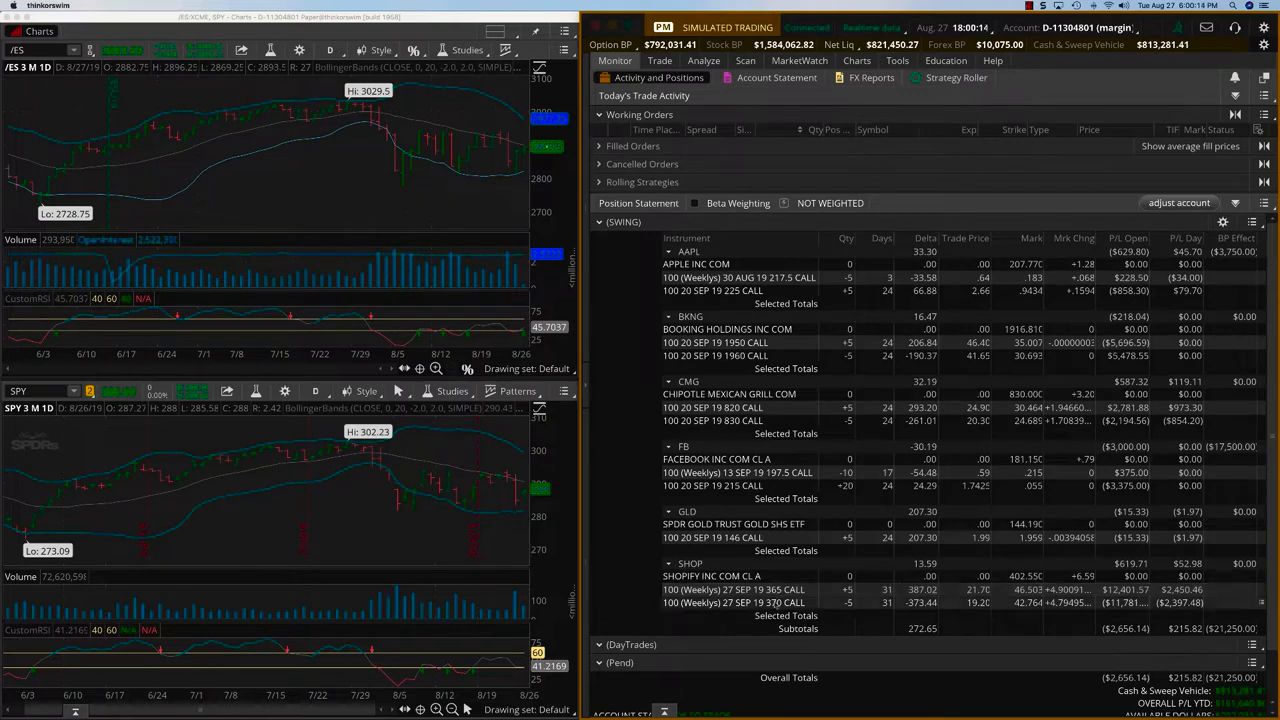
# Step: Review the SHOP spread's risk profile in Analyze, then return to the Monitor positions view
pyautogui.click(704, 60)
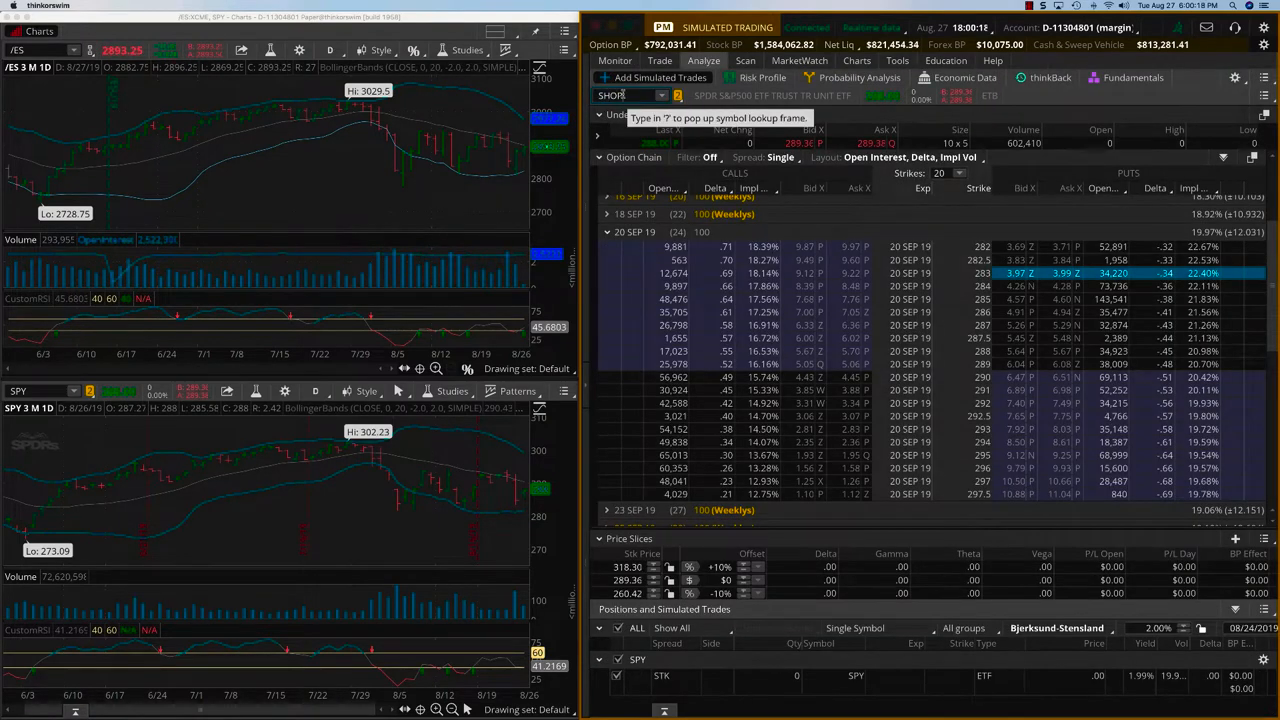
pyautogui.write('SHOP')
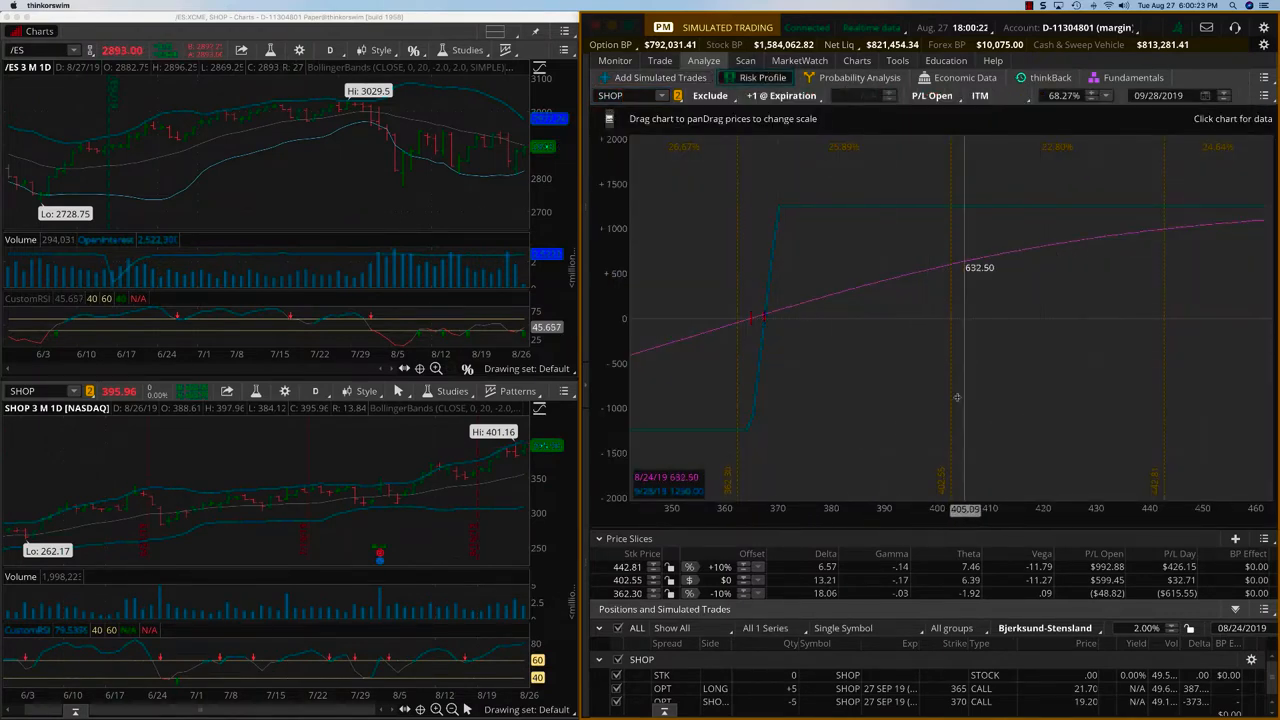
pyautogui.moveTo(952, 374)
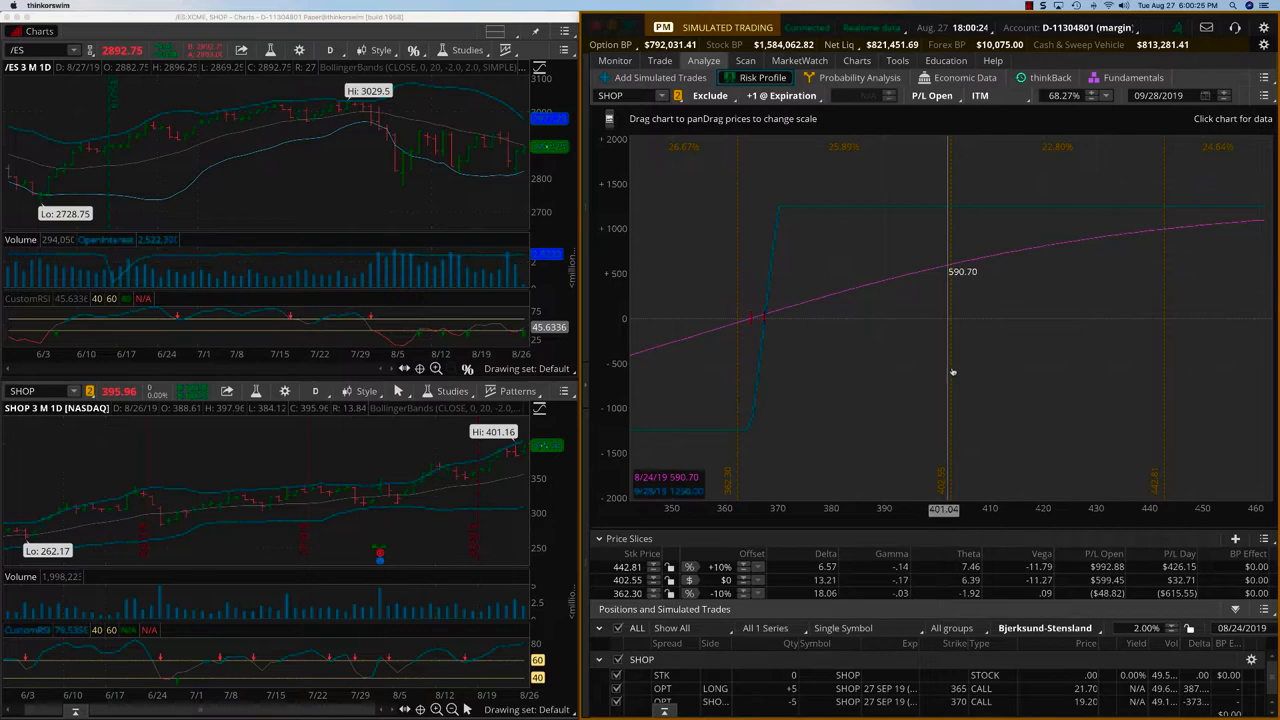
pyautogui.click(616, 60)
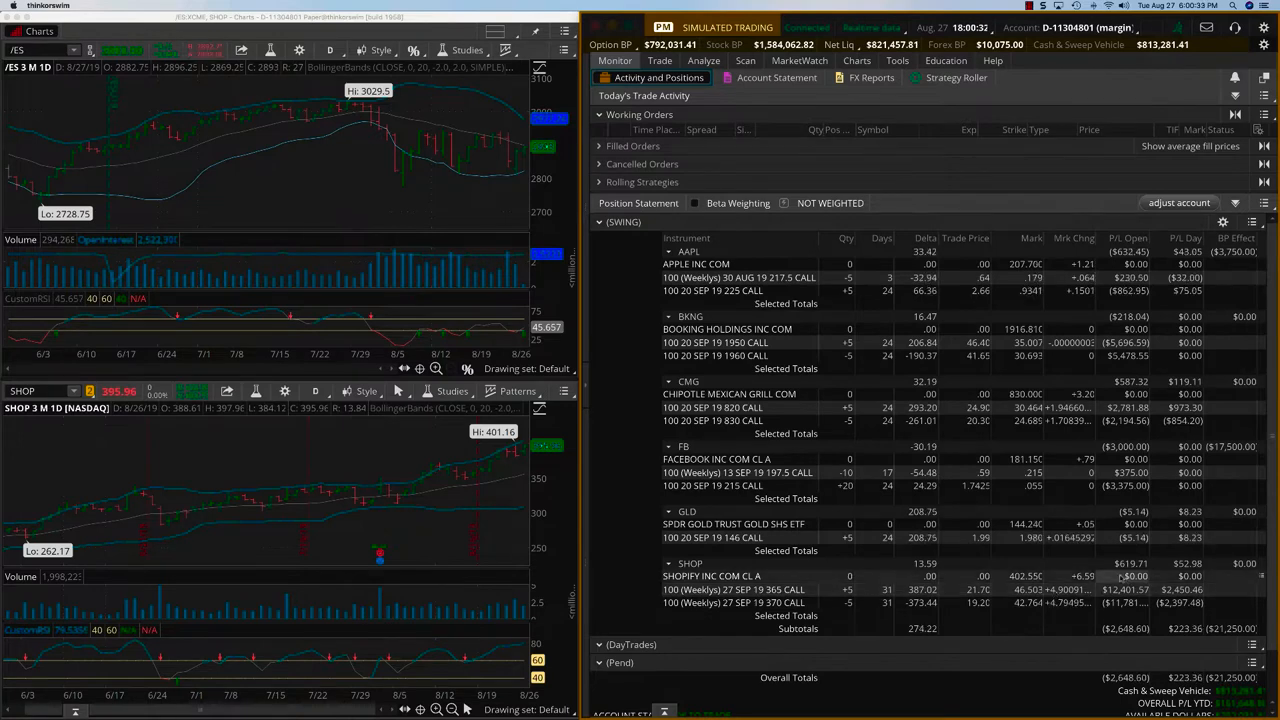
# Step: Bring the SHOP spread's profit-and-loss curve back up in Analyze
pyautogui.click(704, 60)
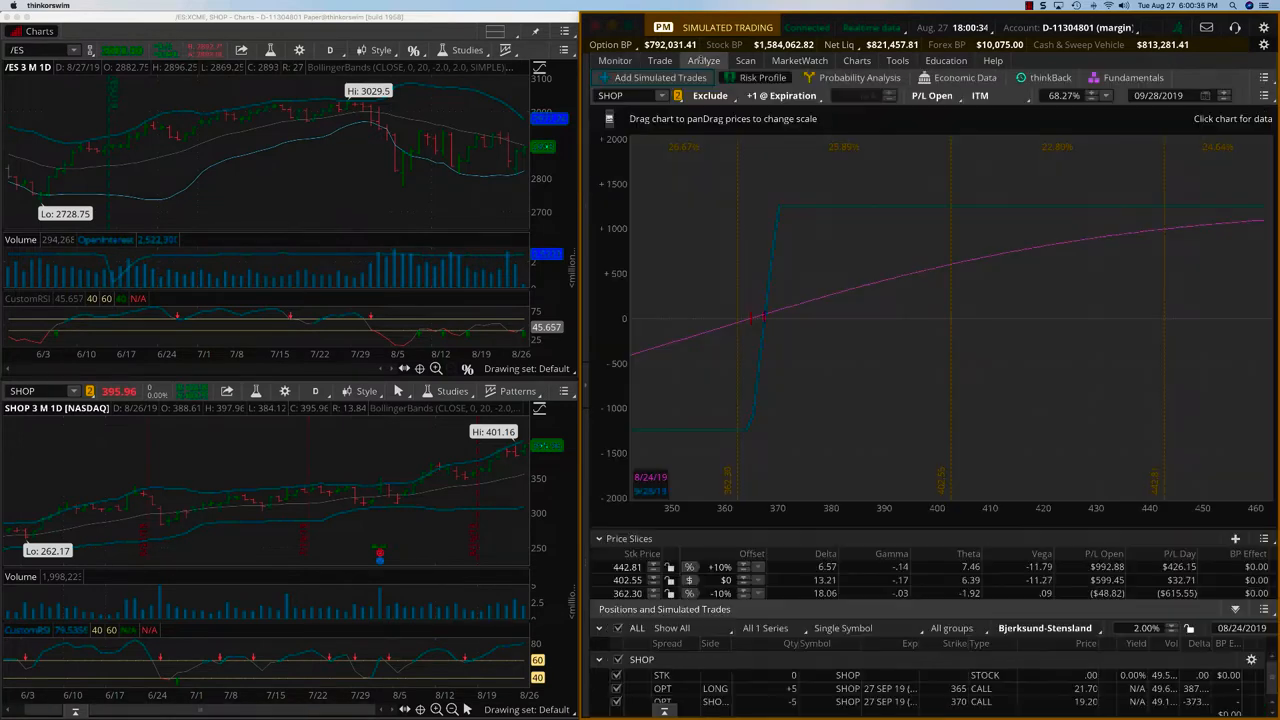
pyautogui.moveTo(952, 270)
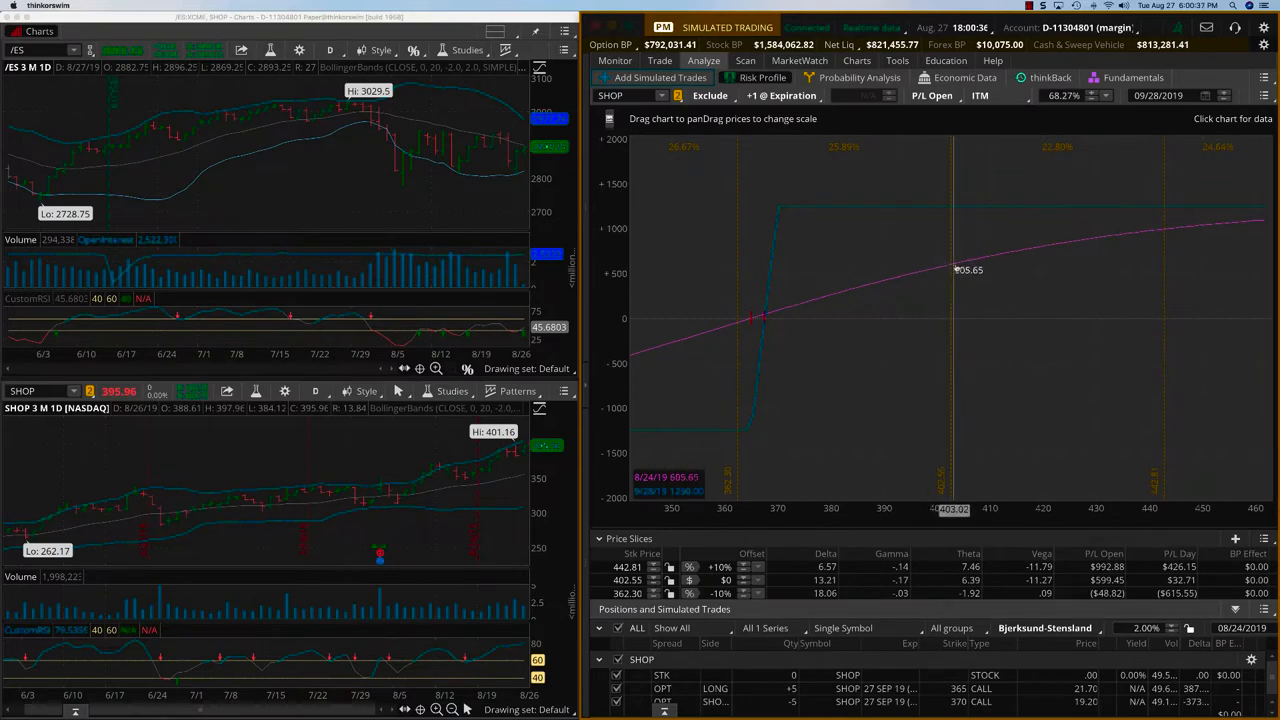
pyautogui.moveTo(976, 228)
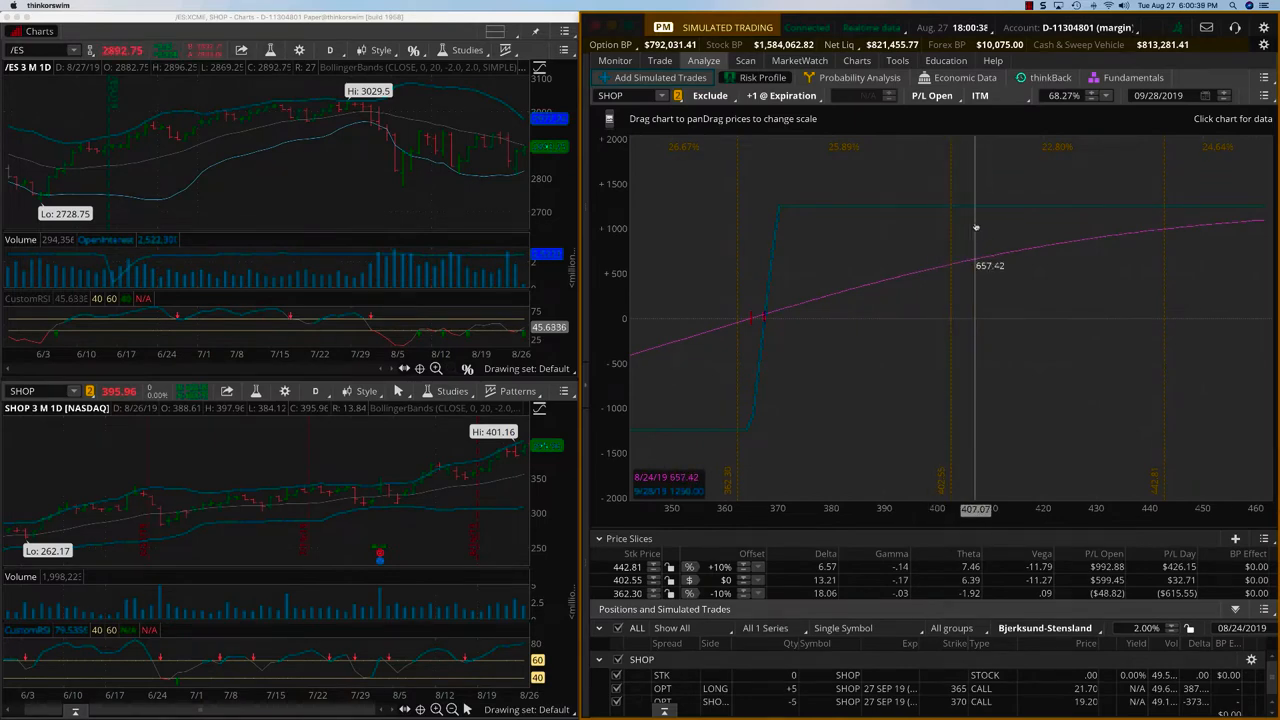
pyautogui.moveTo(750, 456)
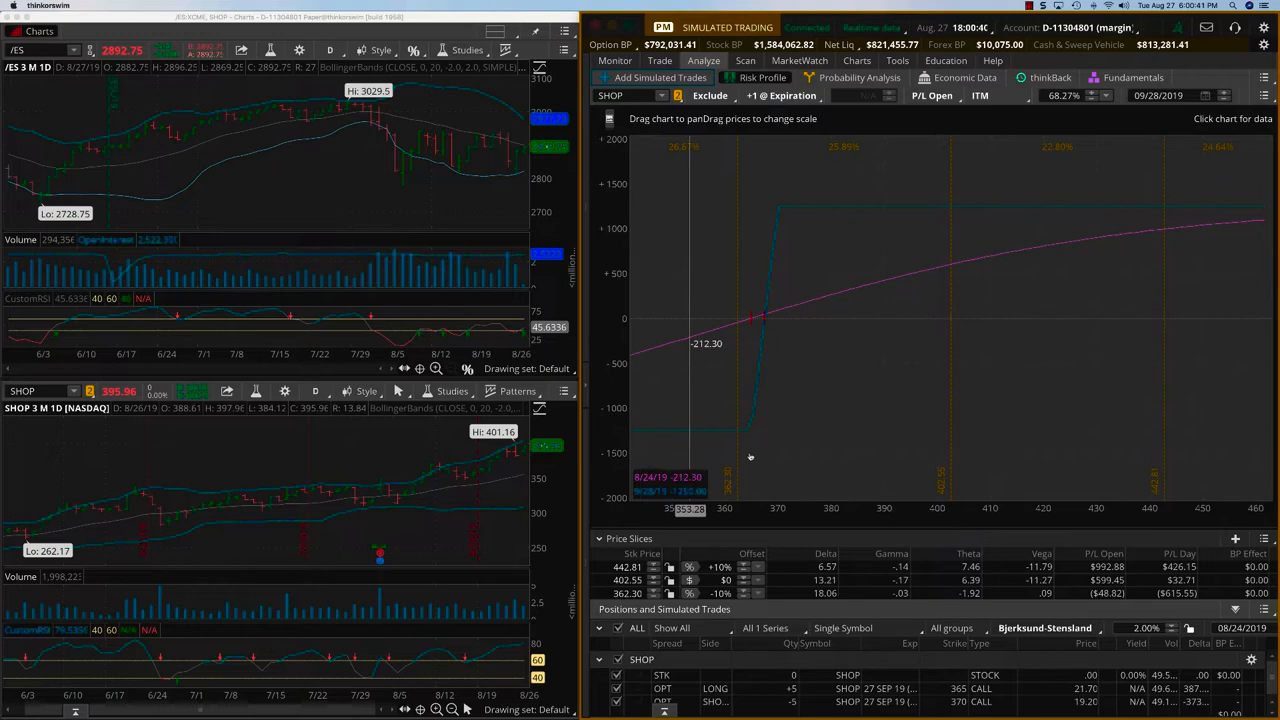
pyautogui.moveTo(952, 350)
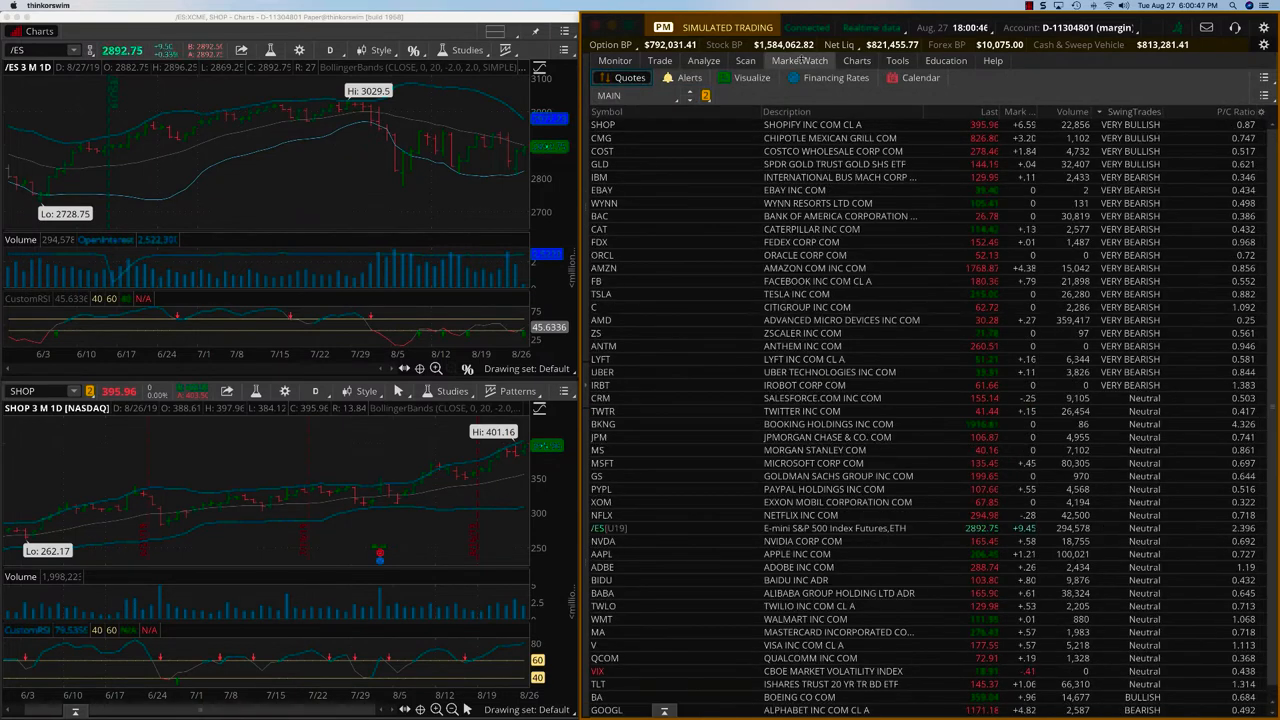
# Step: Load COST in Add Simulated Trades to show its option chain by expiration
pyautogui.scroll(3)
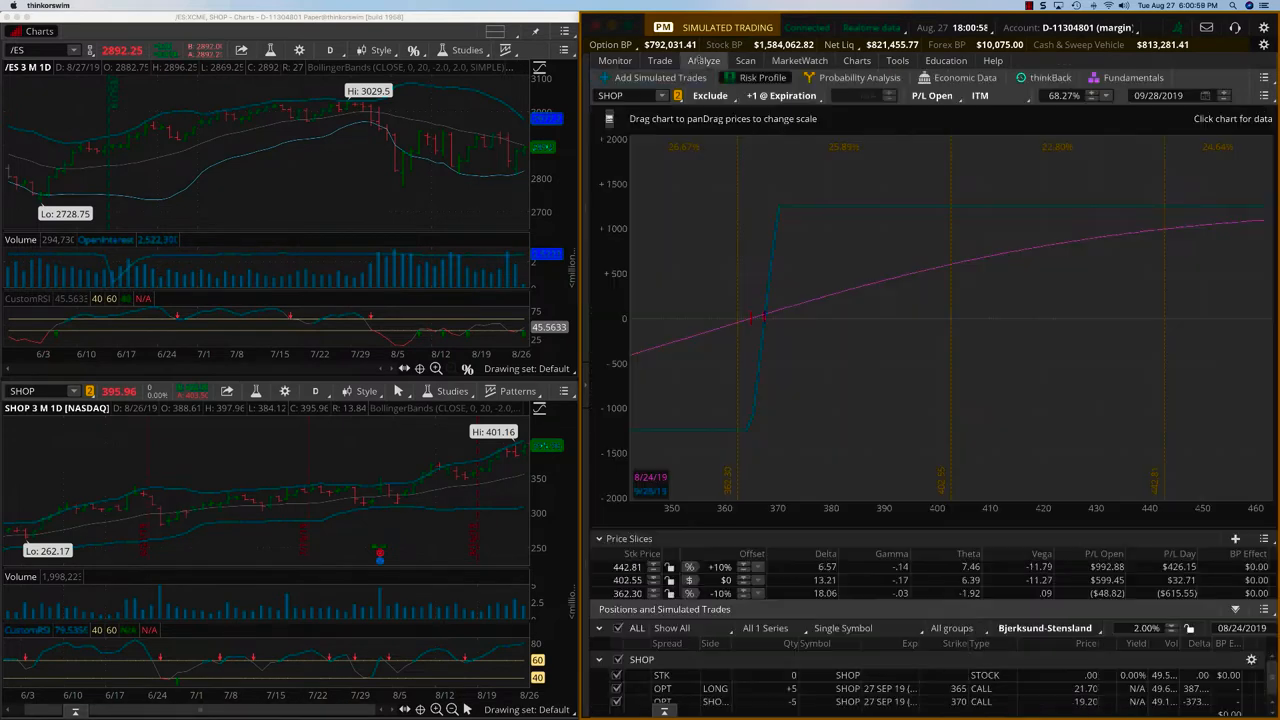
pyautogui.click(616, 96)
pyautogui.write('COST')
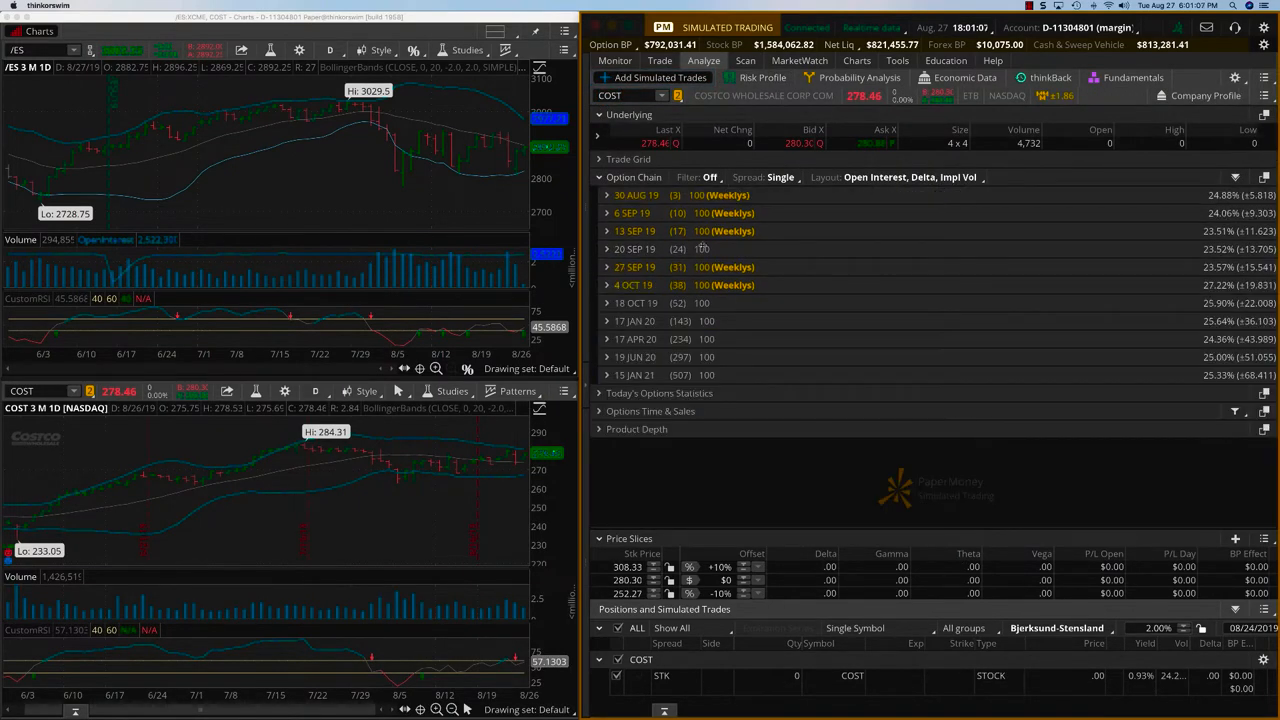
# Step: Expand the 4 OCT 19 weekly COST expiration to list its strikes
pyautogui.click(608, 314)
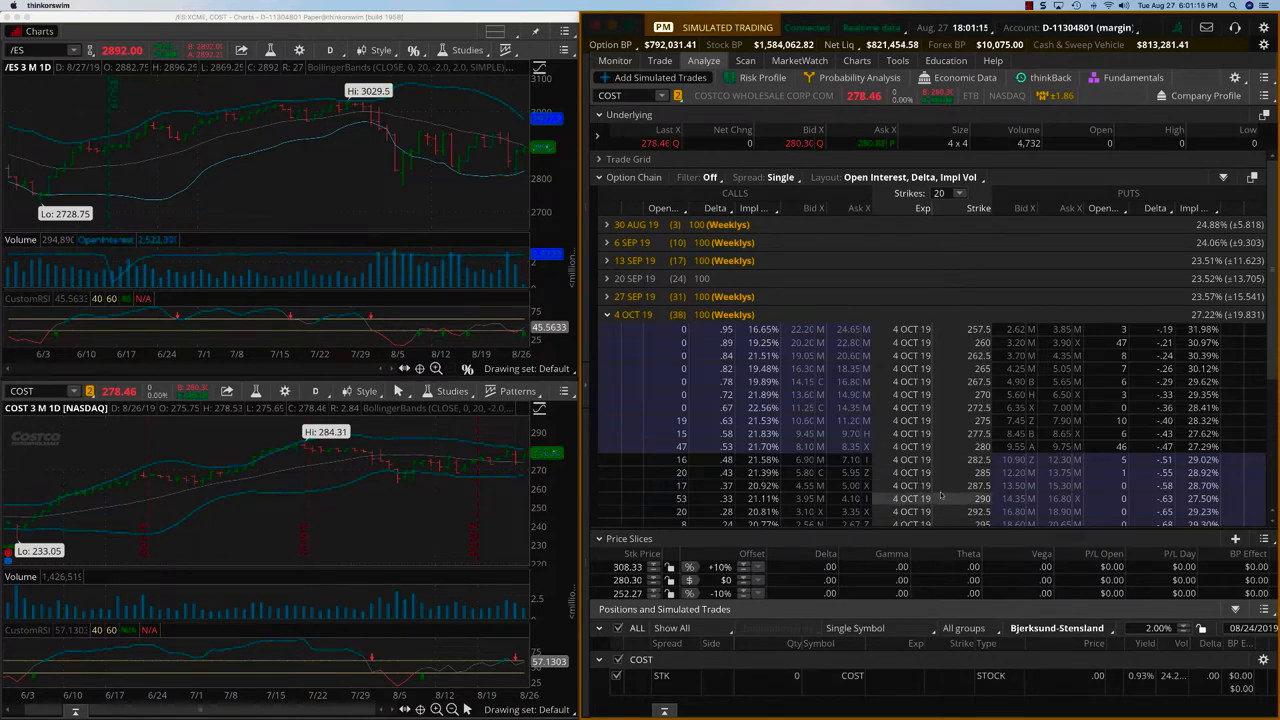
pyautogui.click(848, 498)
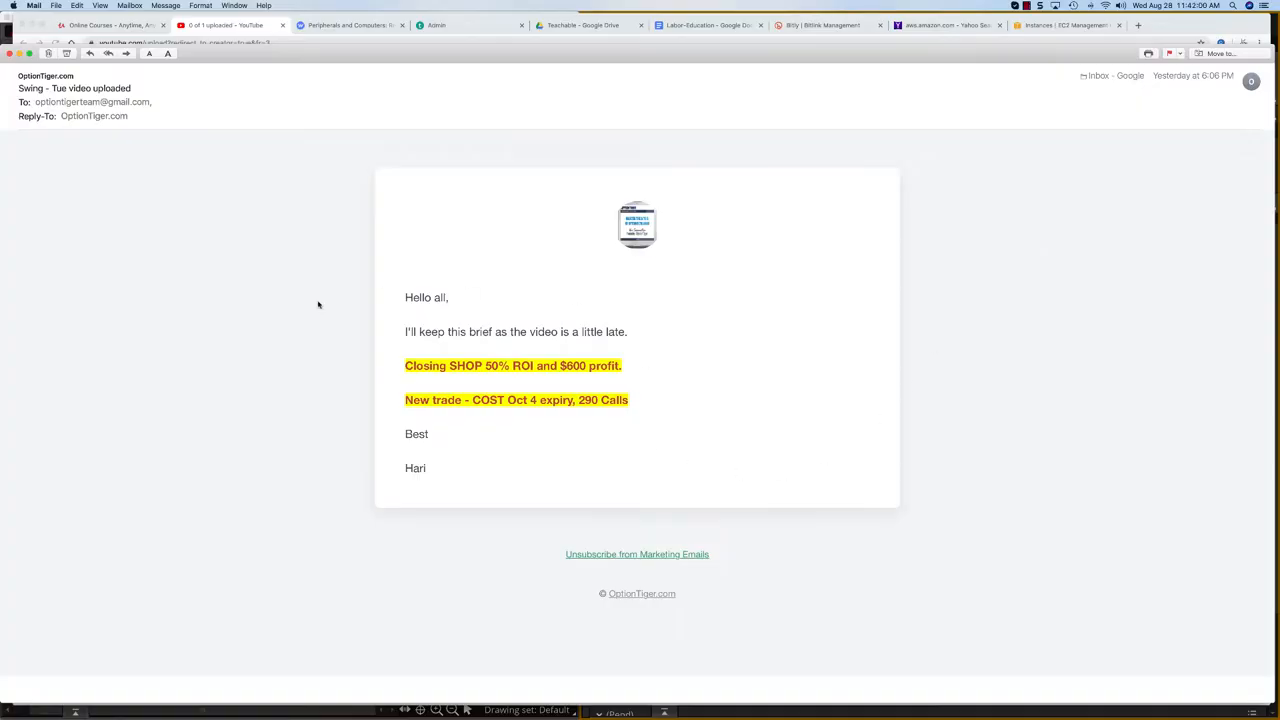
pyautogui.moveTo(366, 390)
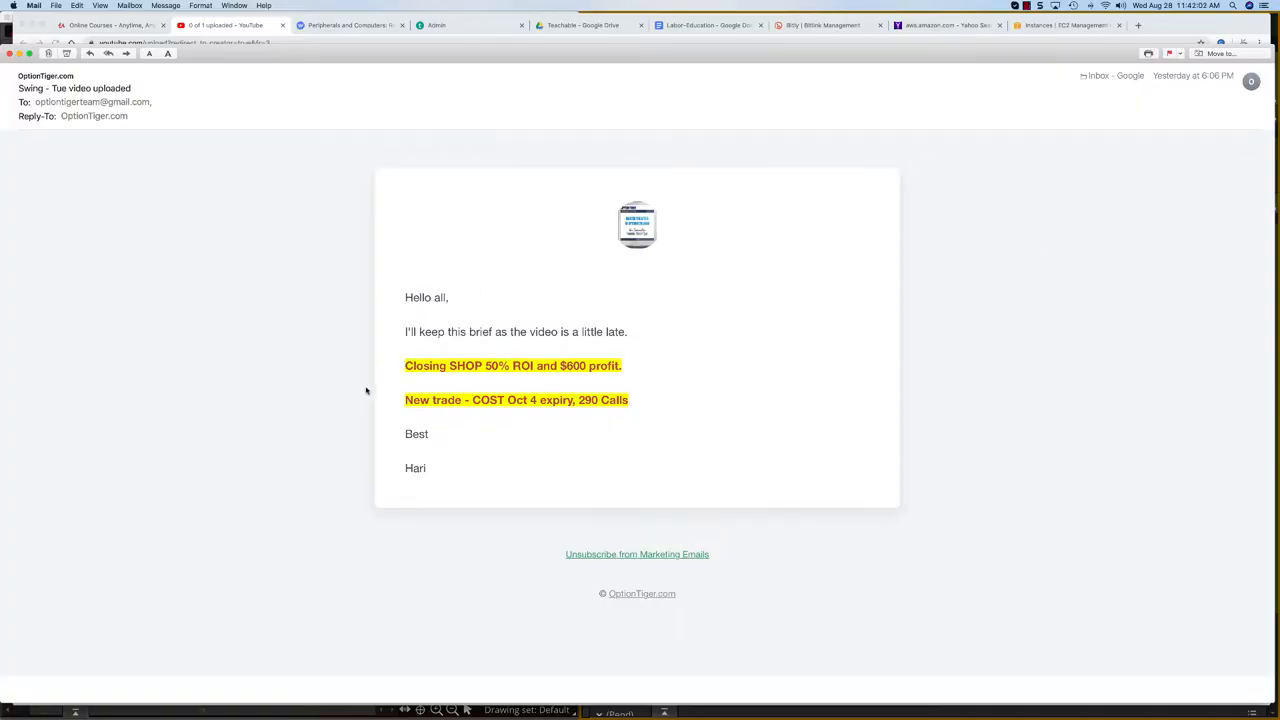
pyautogui.moveTo(572, 412)
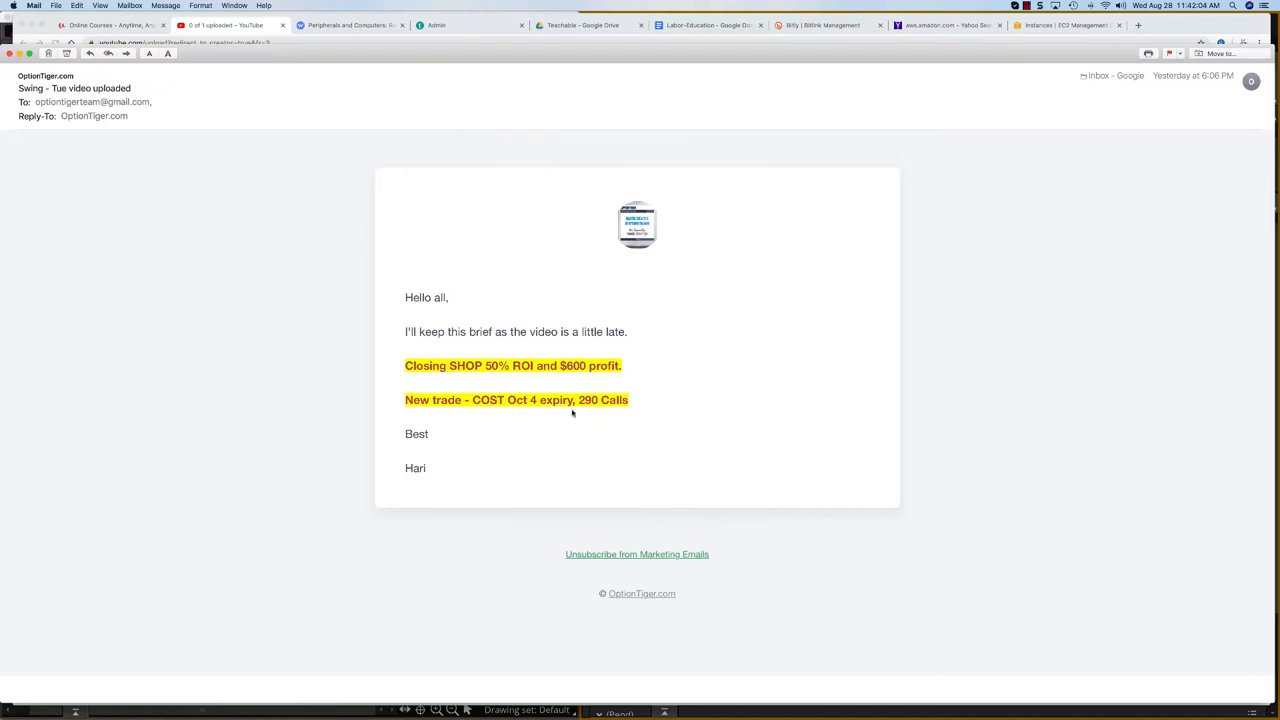
pyautogui.moveTo(532, 412)
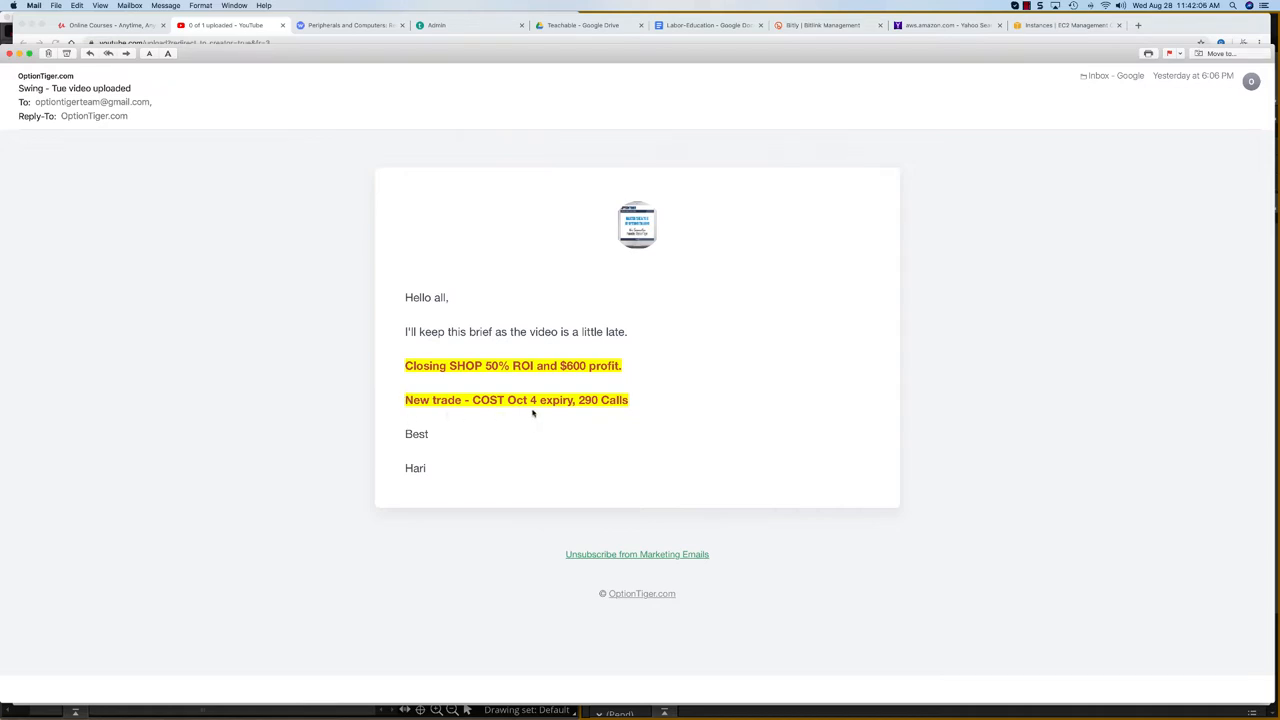
pyautogui.moveTo(1092, 48)
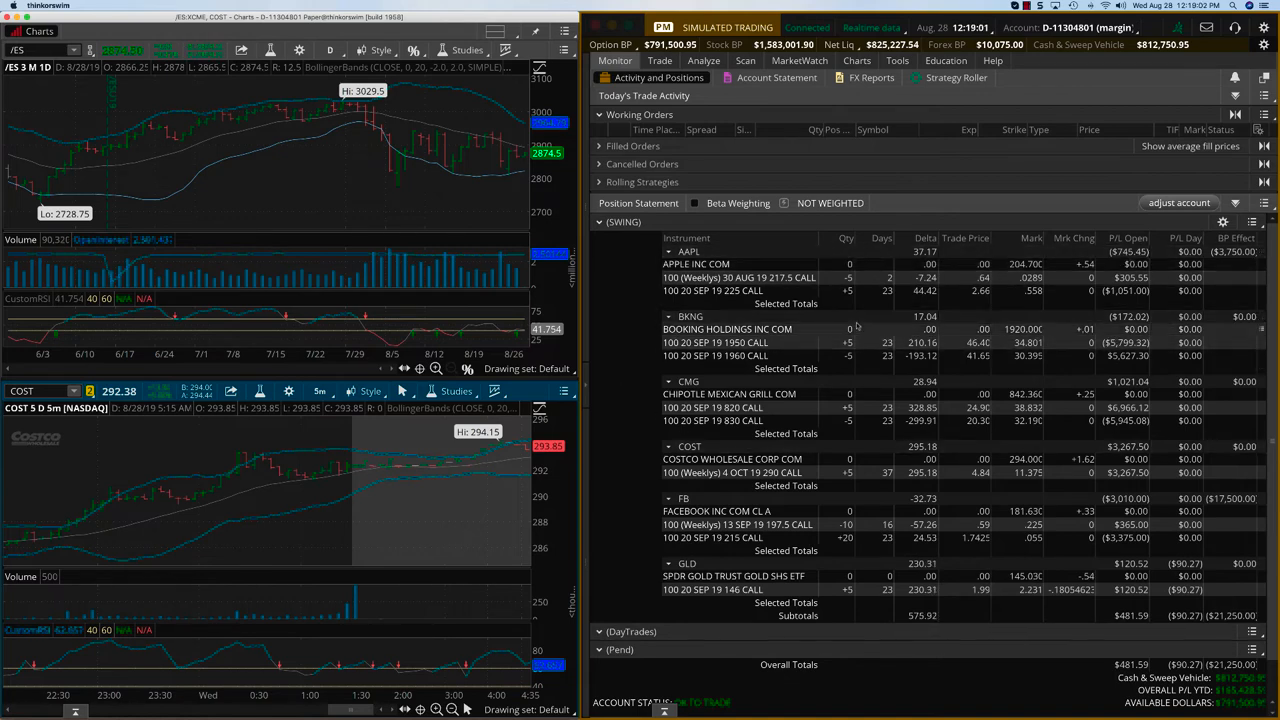
# Step: Switch to MarketWatch to show the quotes watchlist including Costco
pyautogui.click(800, 60)
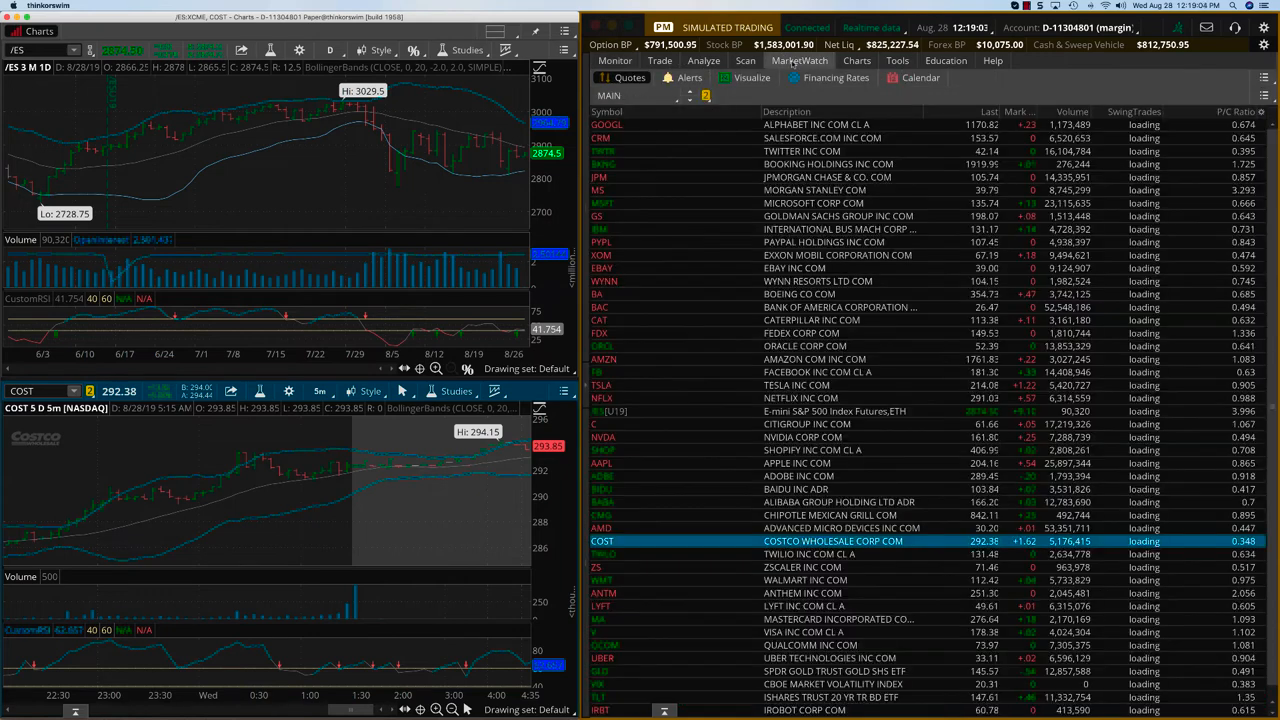